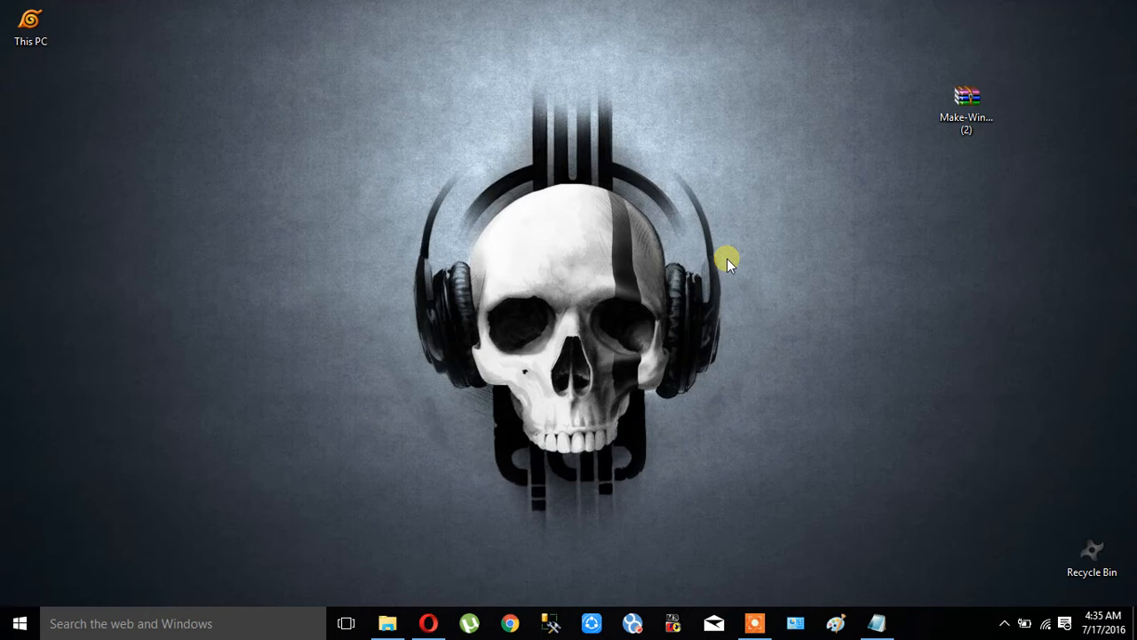
mouse_move(999, 213)
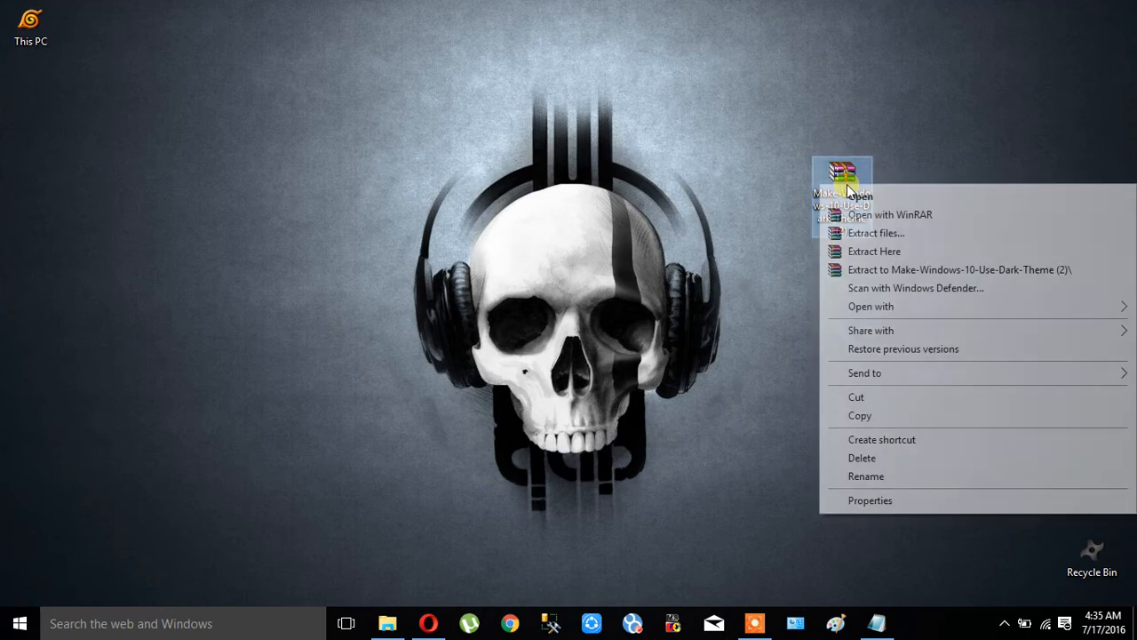
Use WinRAR's Extract Here to unpack both .reg files onto the desktop
left_click(860, 244)
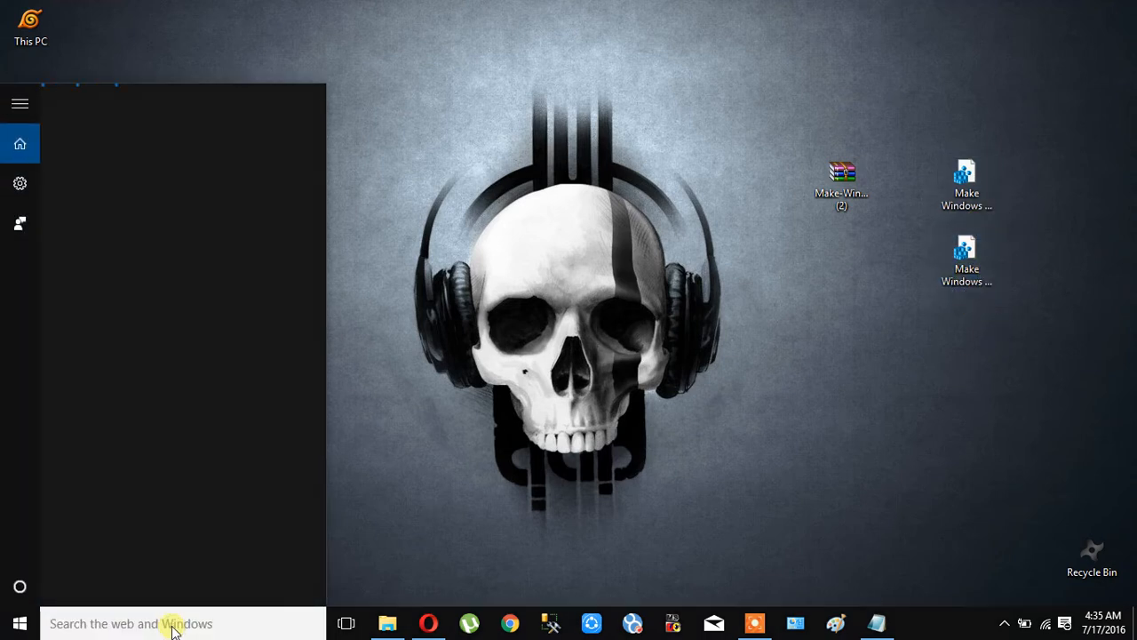
type("se")
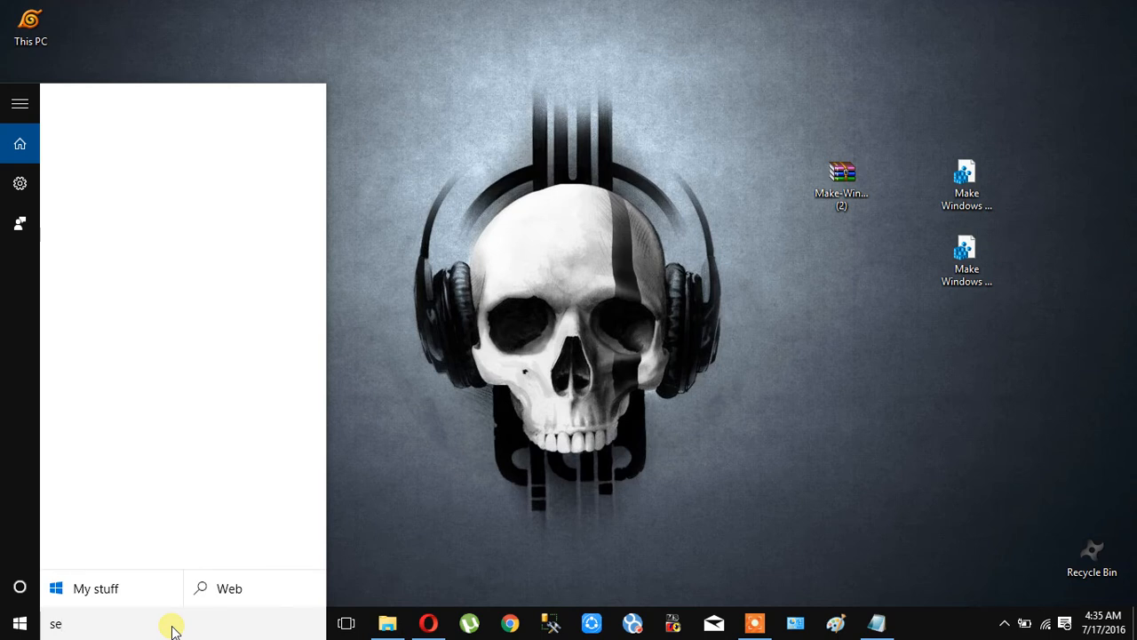
type("tt")
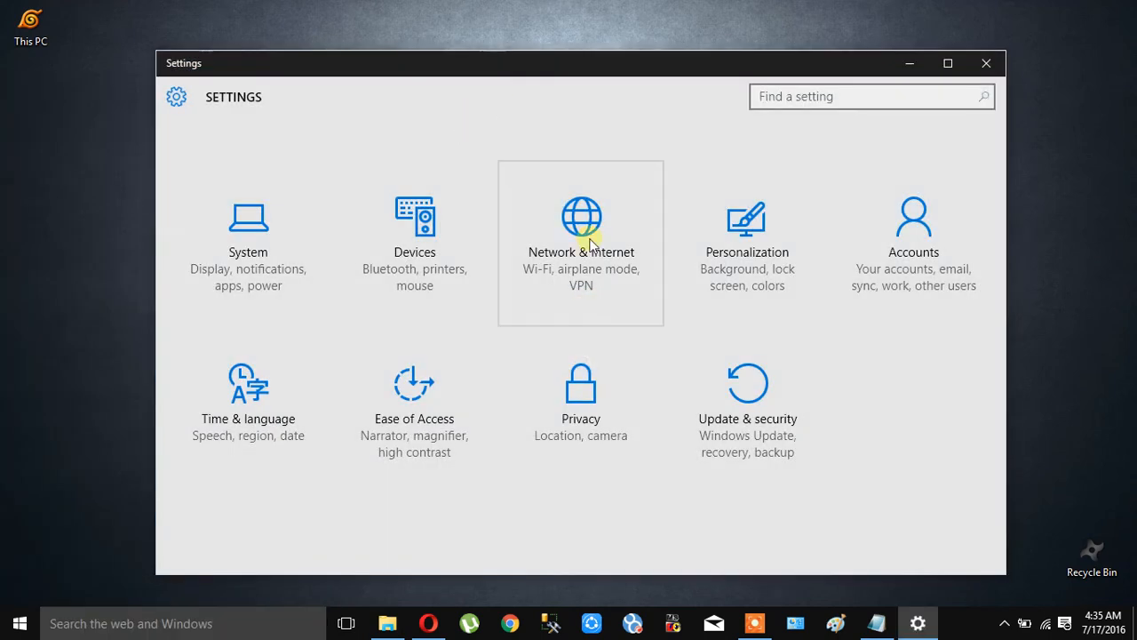
left_click_drag(581, 64, 411, 63)
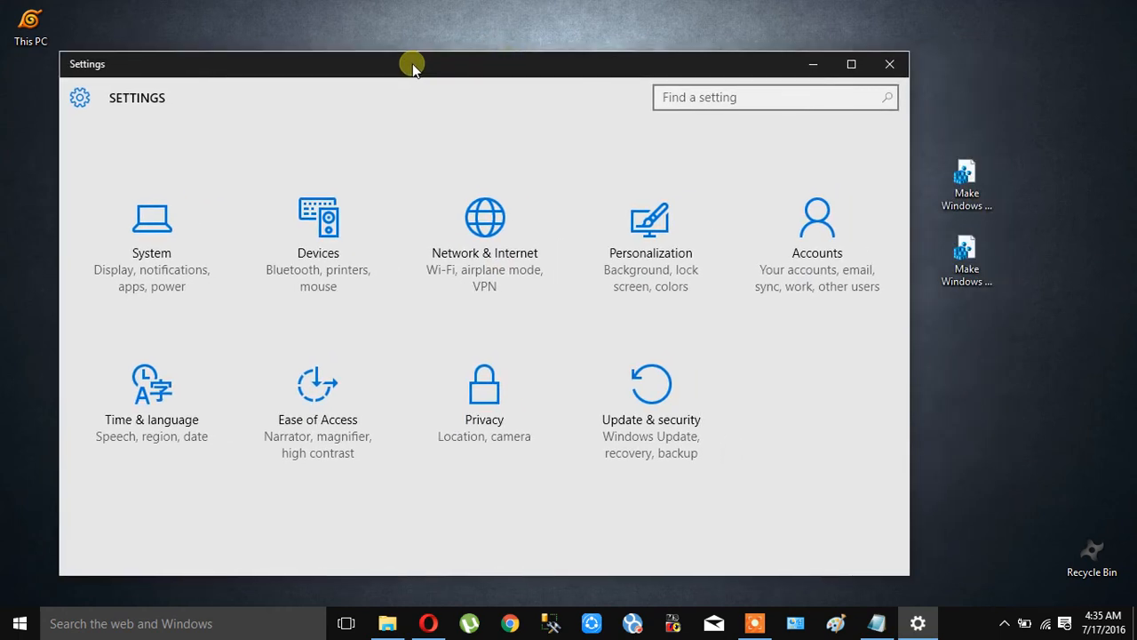
left_click(890, 64)
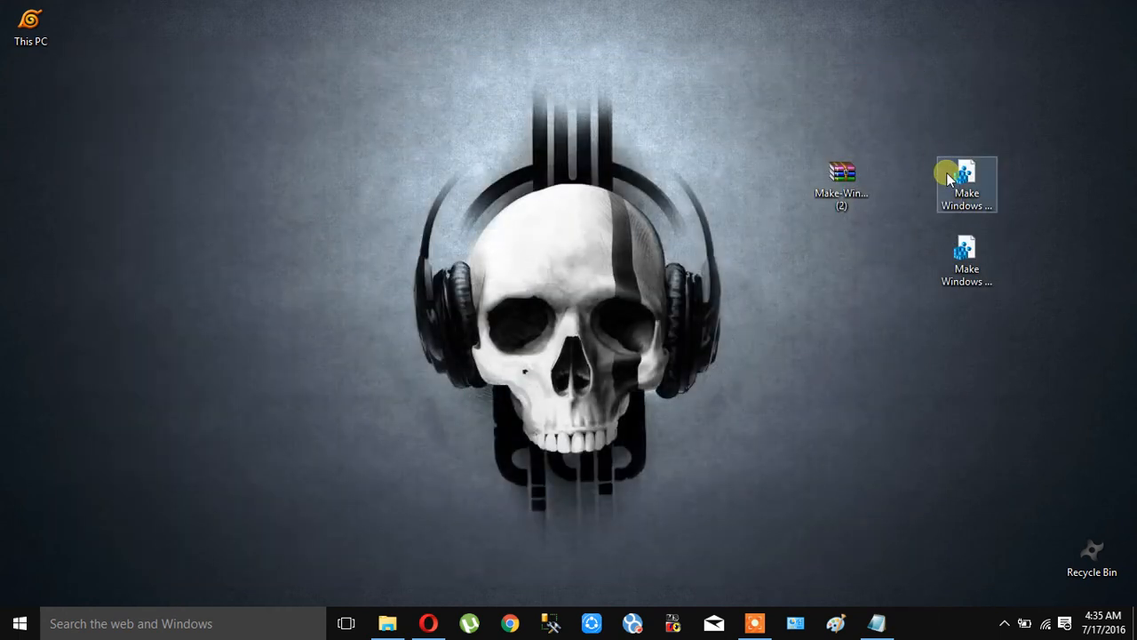
Merge Make Windows 10 Use Dark Theme.reg into the registry, approving all prompts
double_click(967, 184)
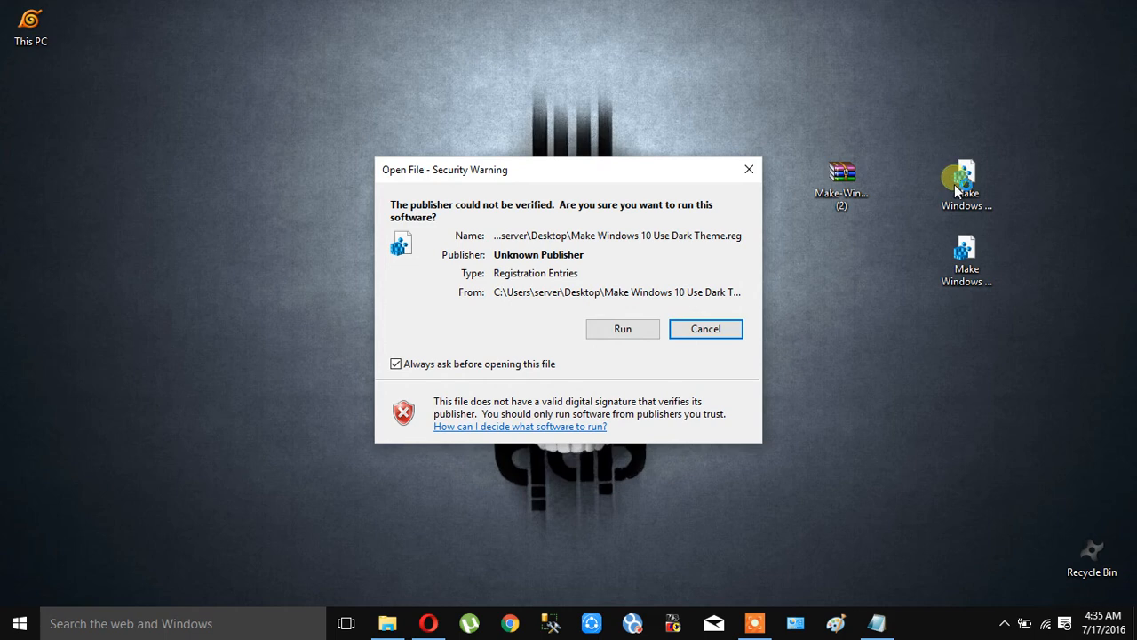
left_click(622, 329)
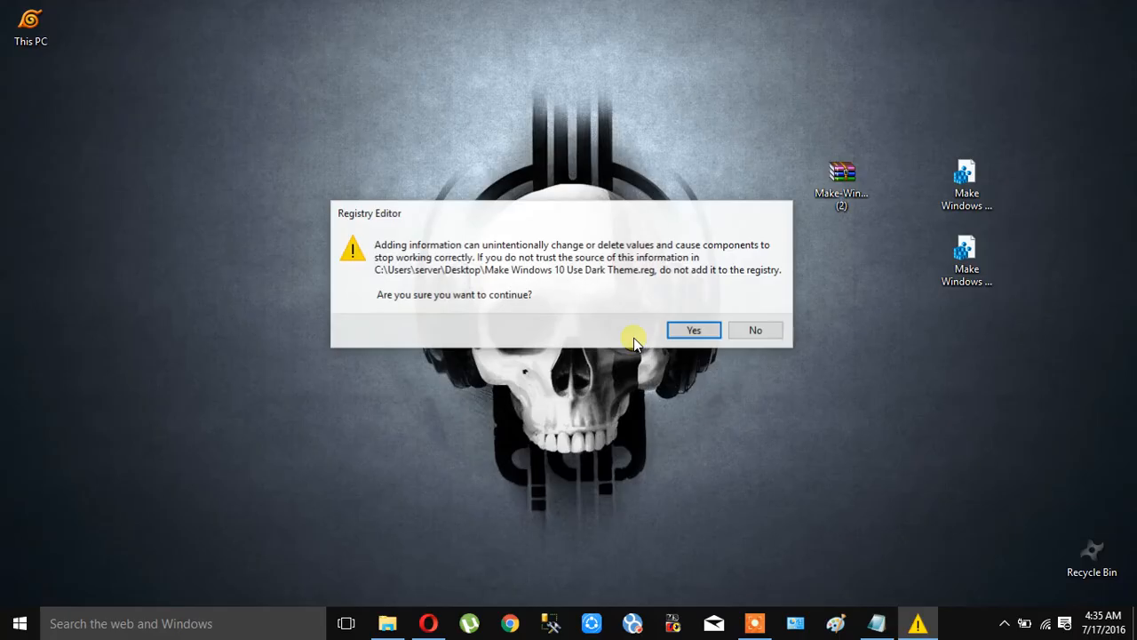
left_click(693, 330)
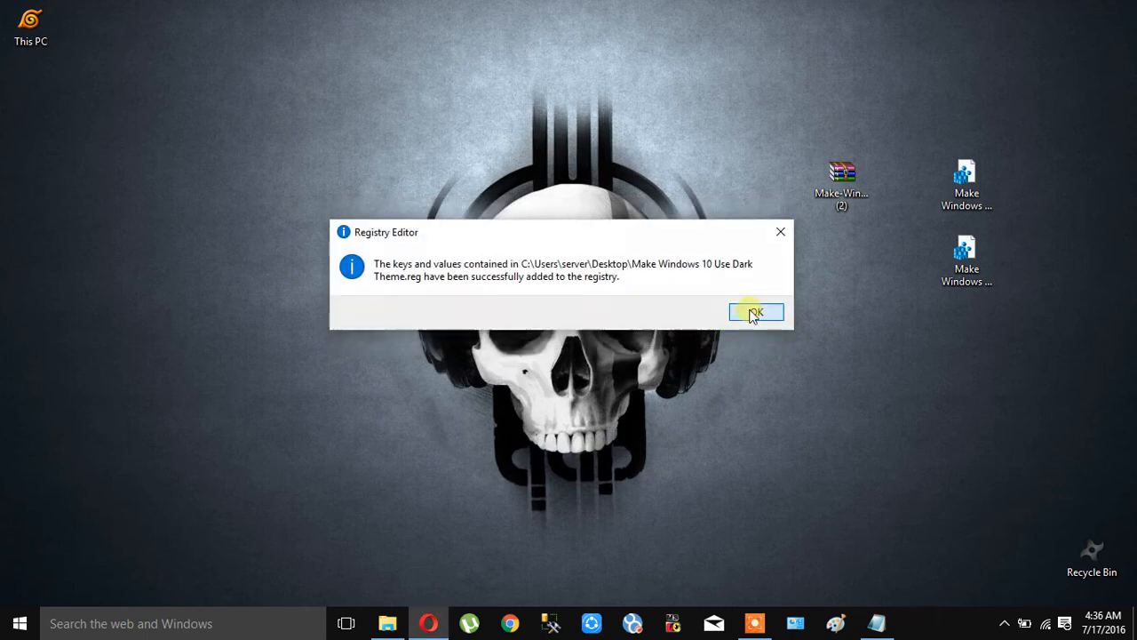
left_click(755, 311)
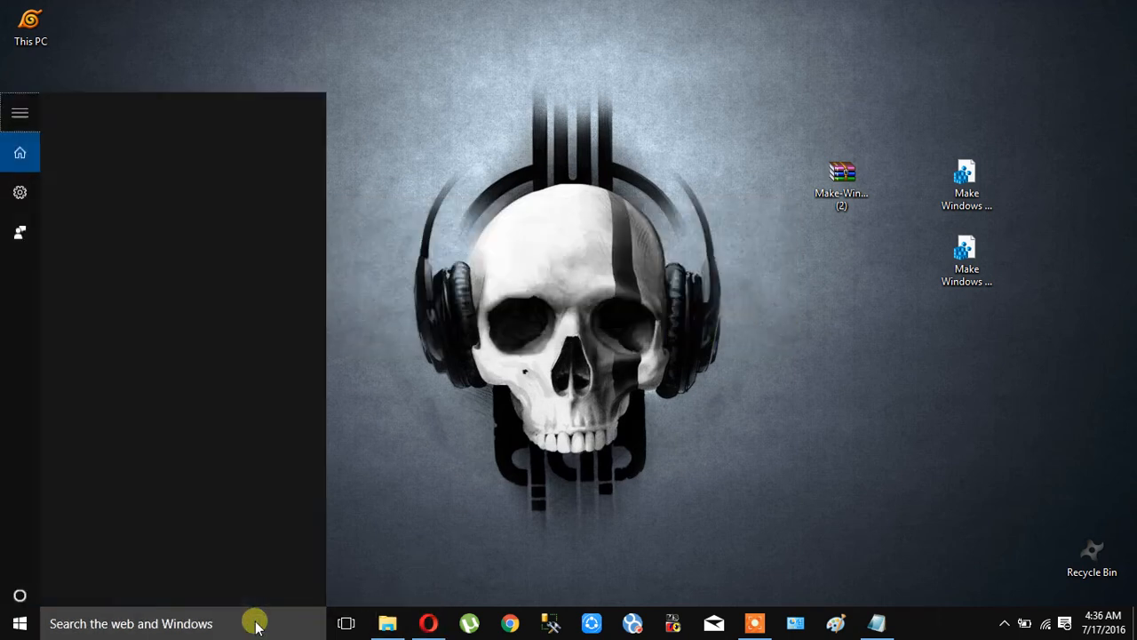
Open Settings via a 'set' search, then merge Make Windows 10 Use Light Theme.reg
type("set")
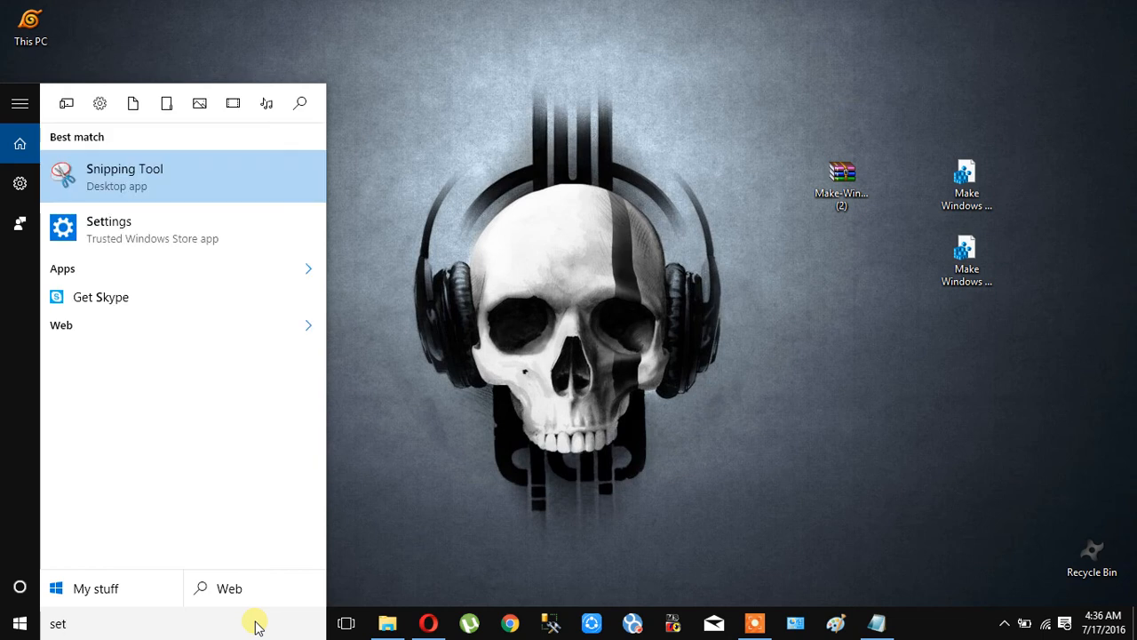
left_click(109, 228)
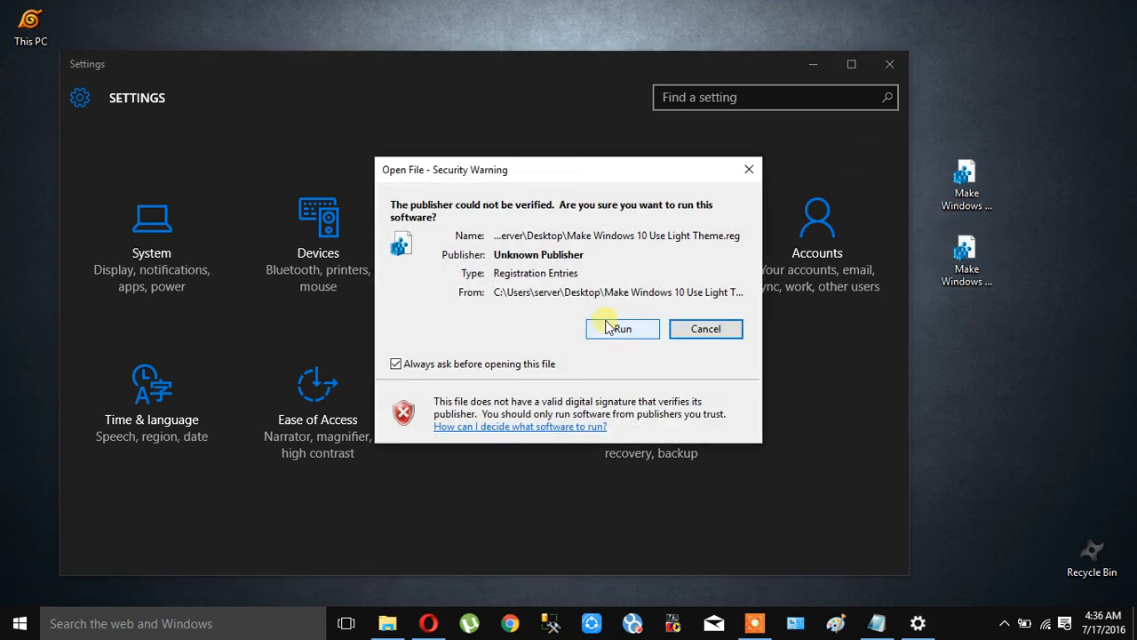
left_click(622, 329)
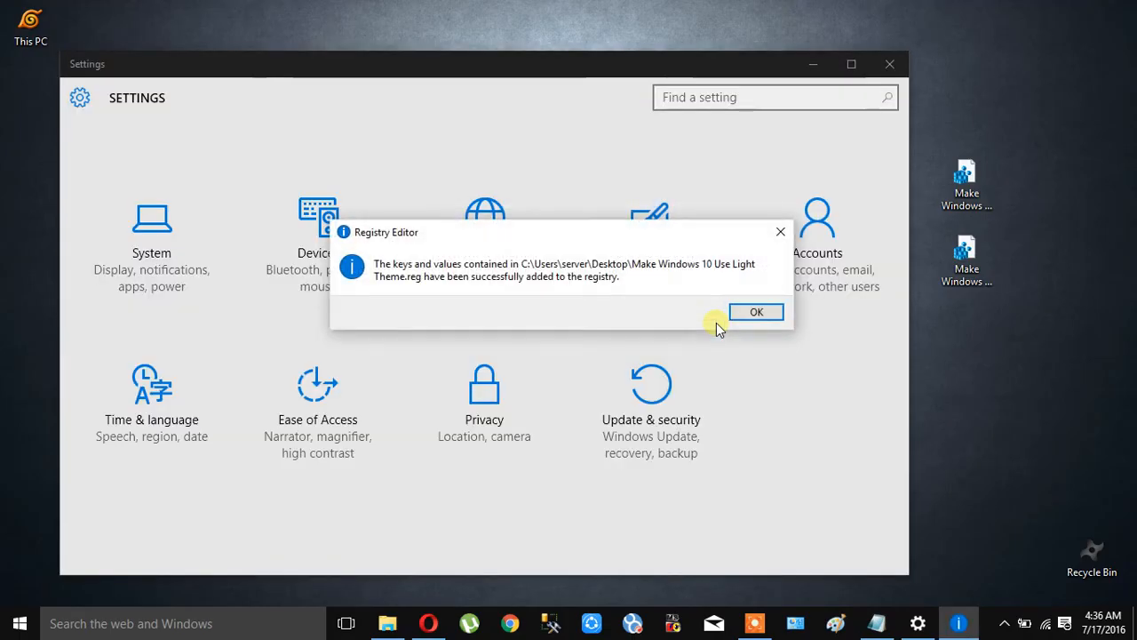
left_click(756, 312)
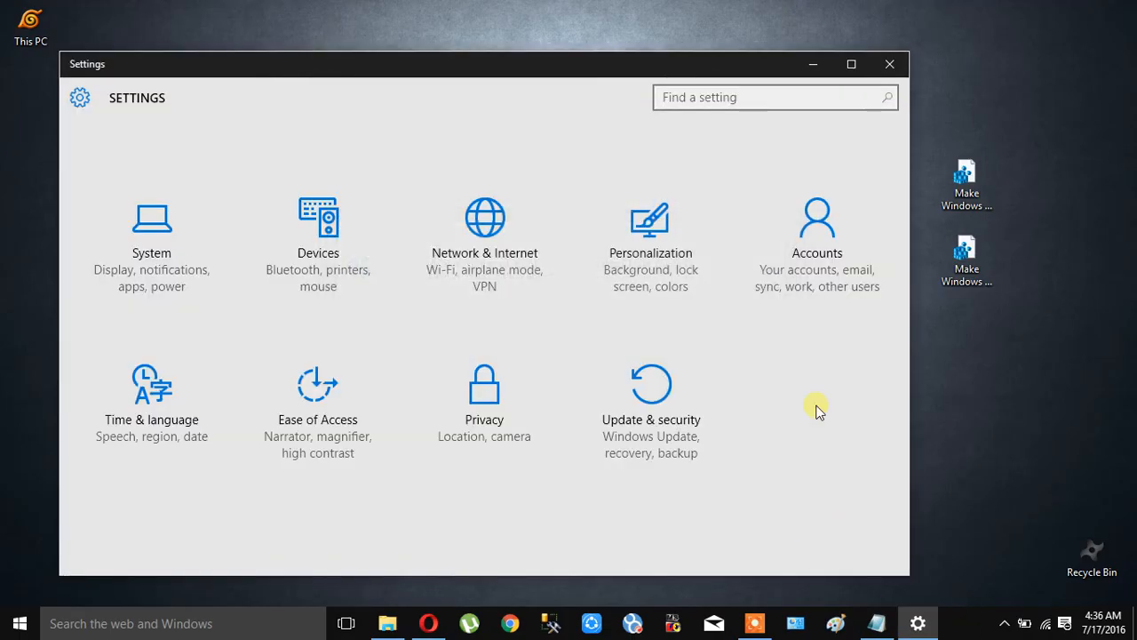
mouse_move(1004, 178)
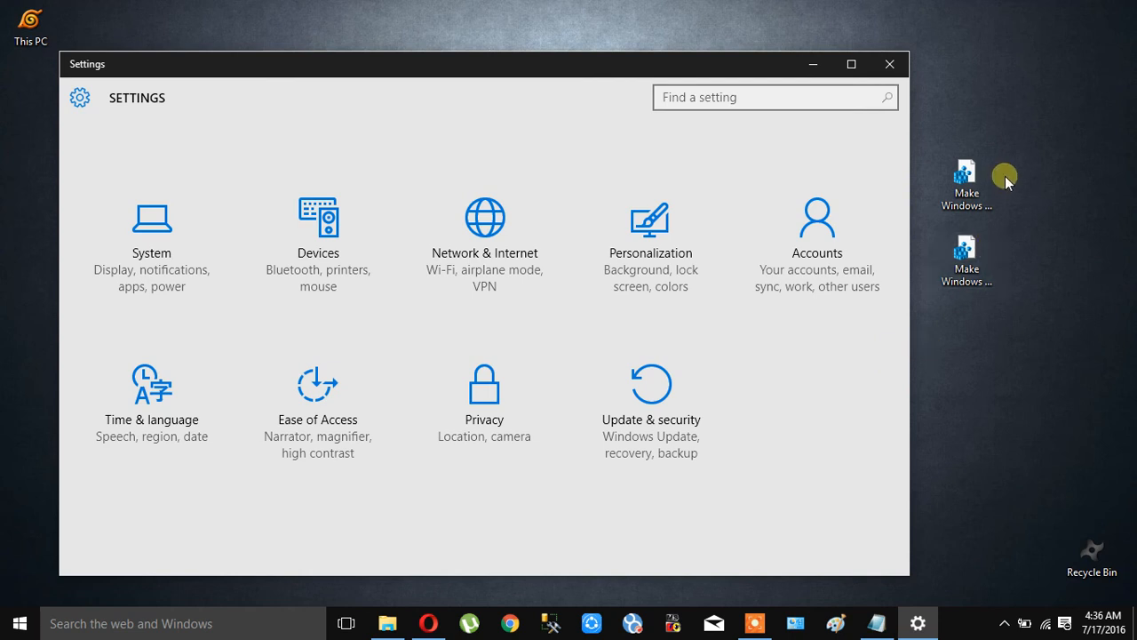
mouse_move(967, 257)
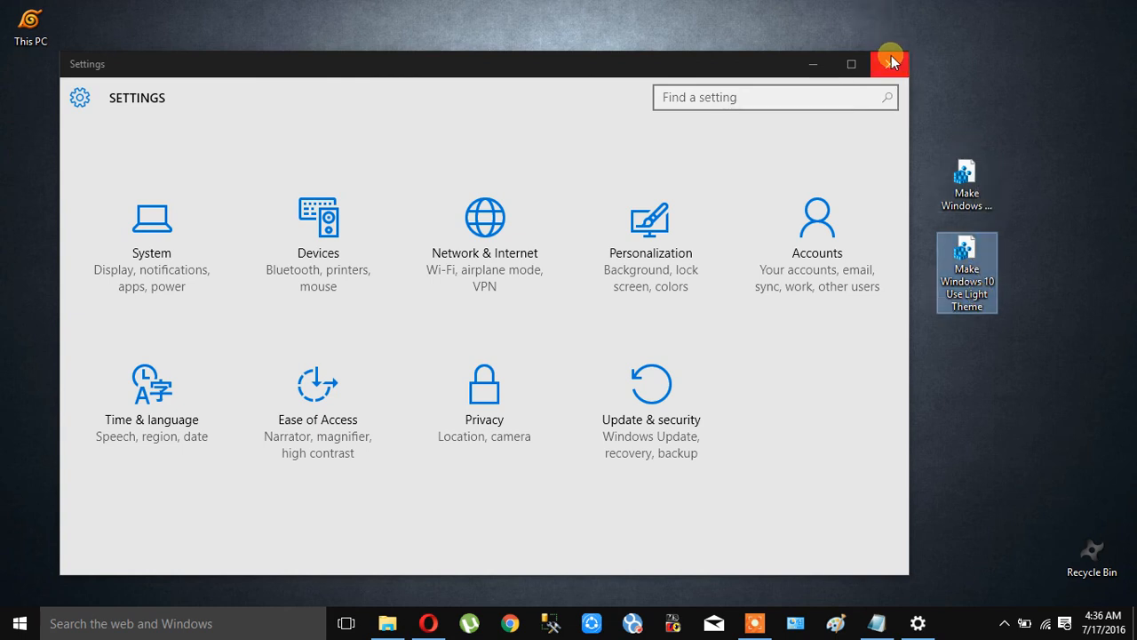
Close the Settings window, leaving the archive and both .reg files on the desktop
left_click(891, 63)
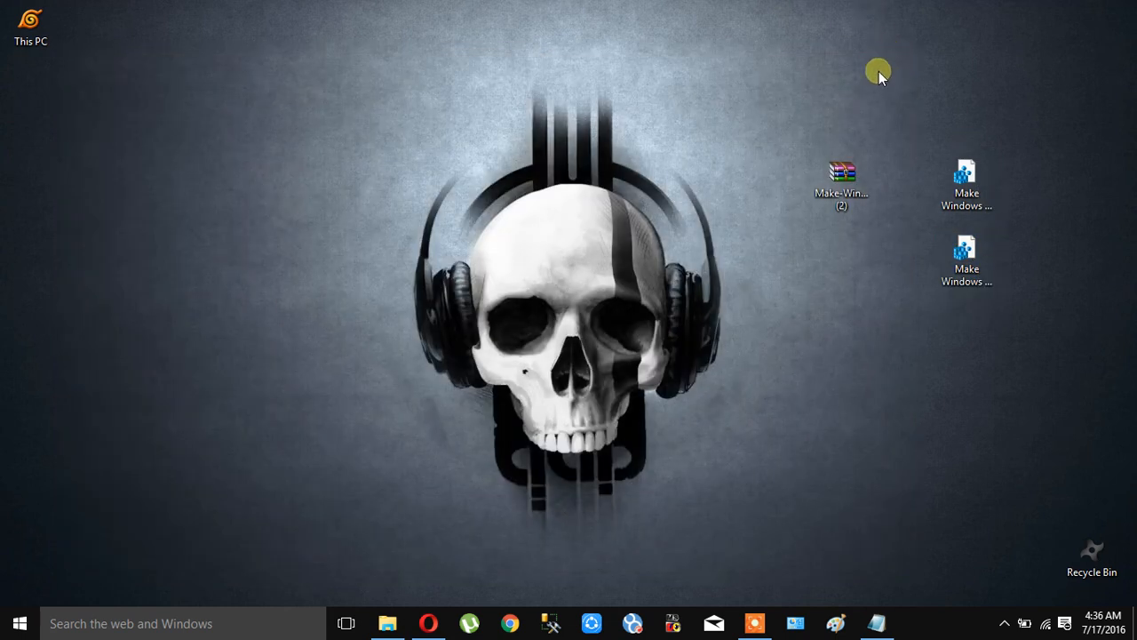
mouse_move(723, 480)
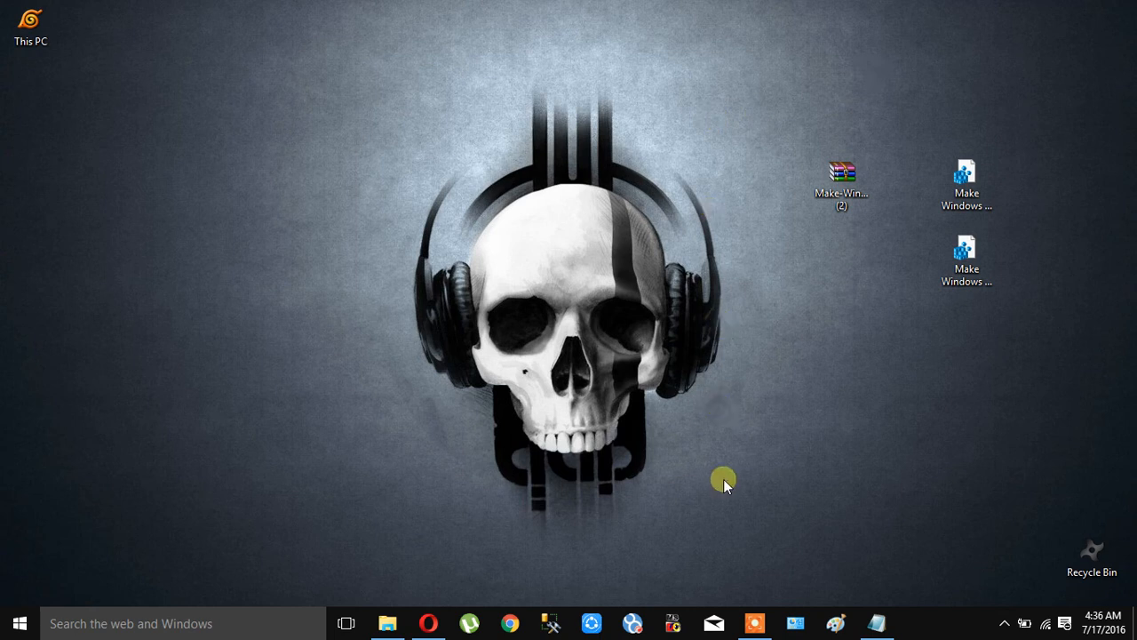